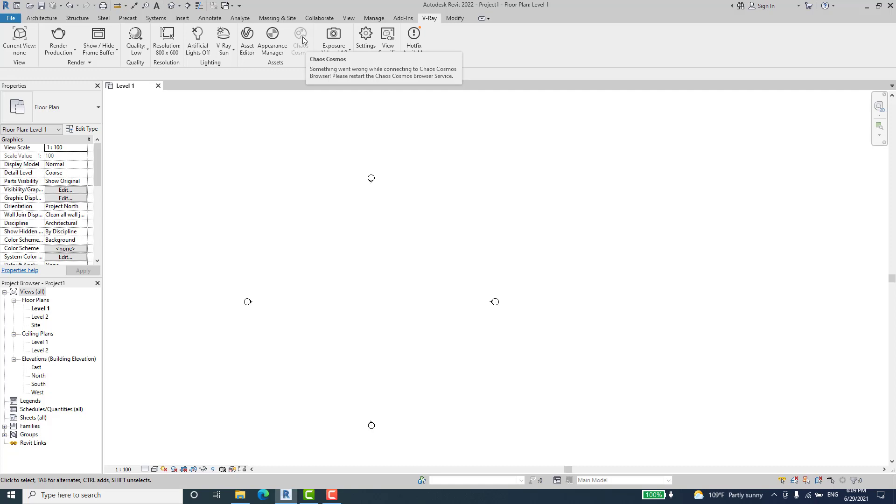
mouse_move(306, 81)
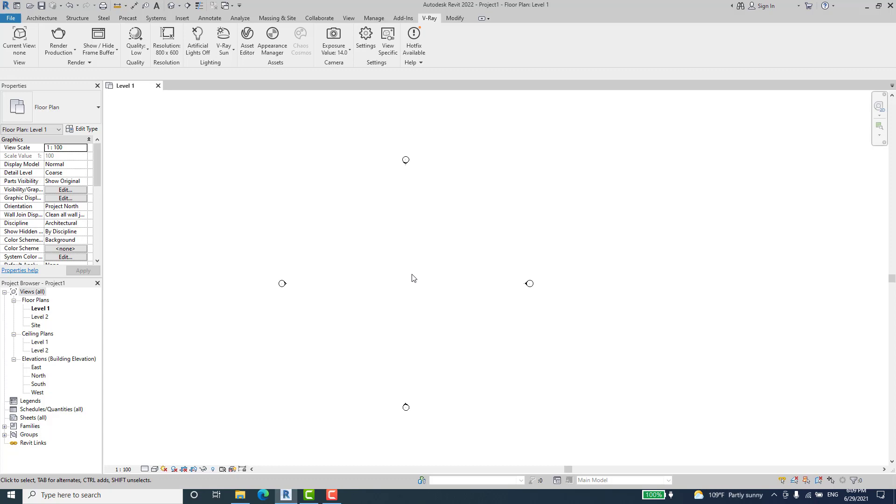
mouse_move(258, 414)
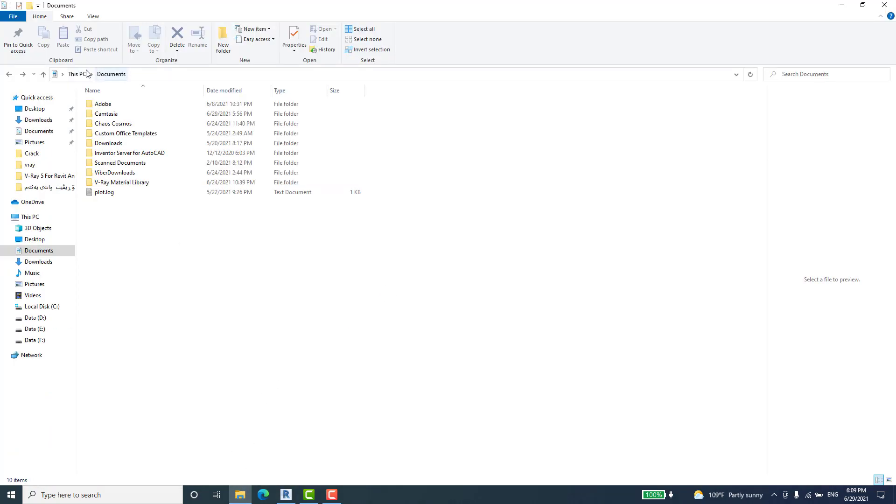
- Open Documents > Chaos Cosmos > Updates and run update_203322.exe as administrator
left_click(113, 123)
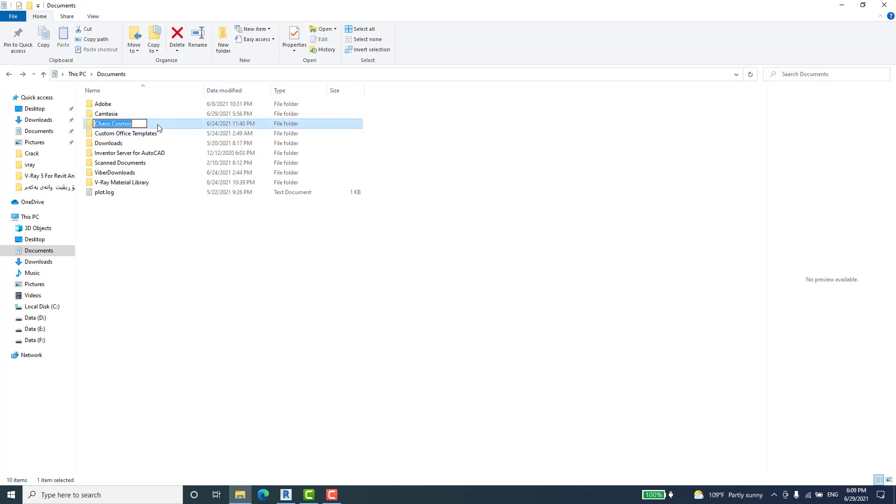
double_click(113, 123)
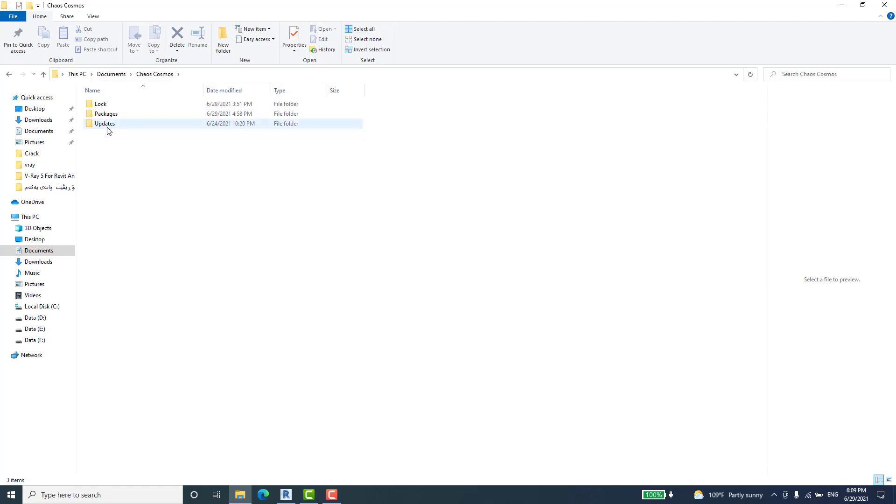
double_click(104, 123)
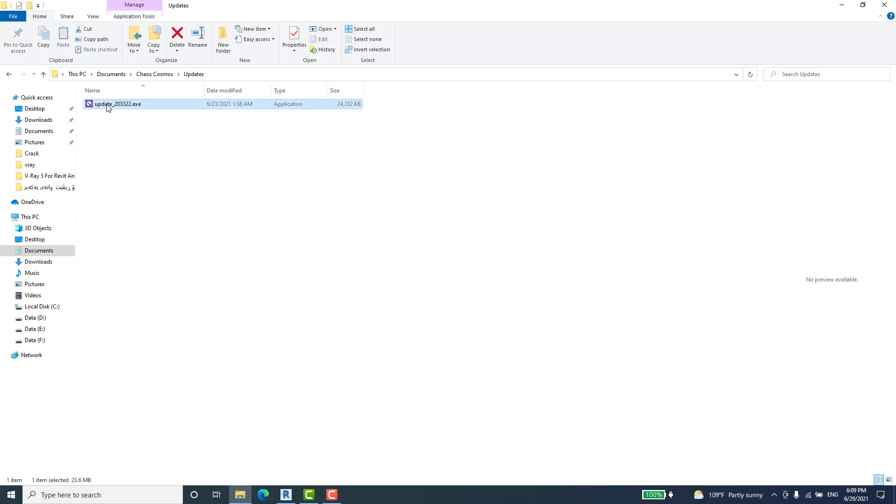
right_click(118, 104)
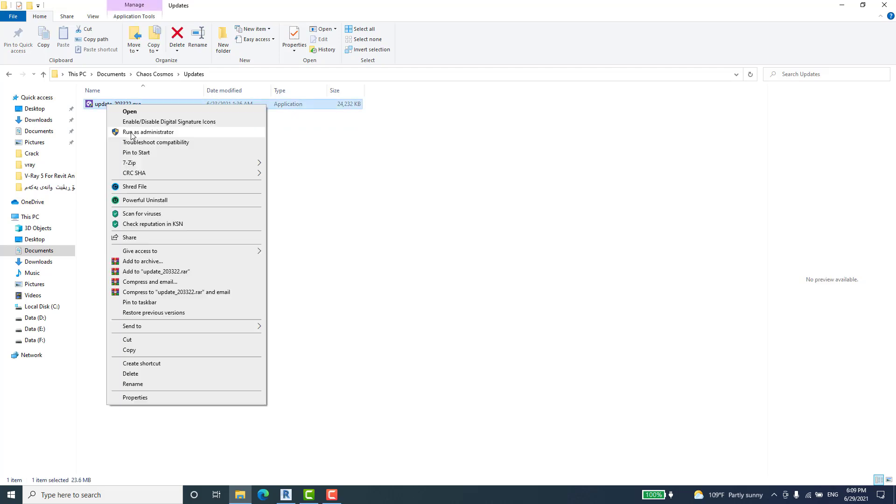
left_click(131, 136)
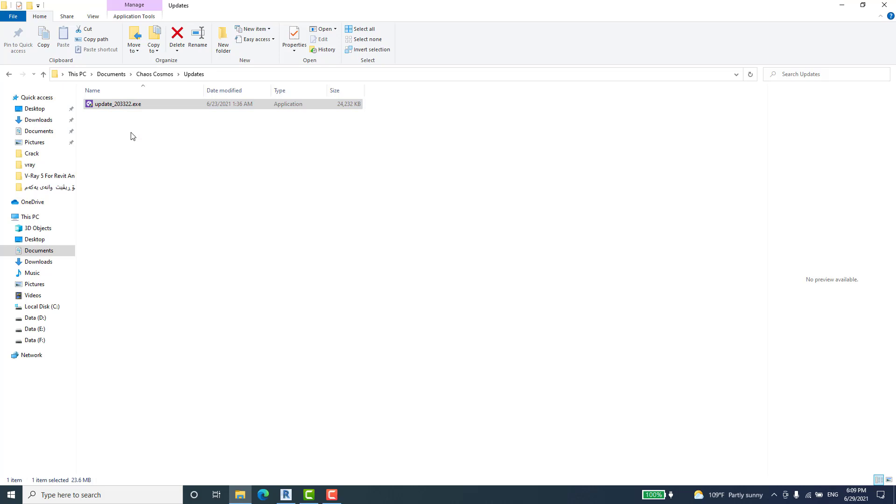
- Accept the agreement, install Chaos Cosmos Browser, and close the installer once it reports ready
double_click(117, 104)
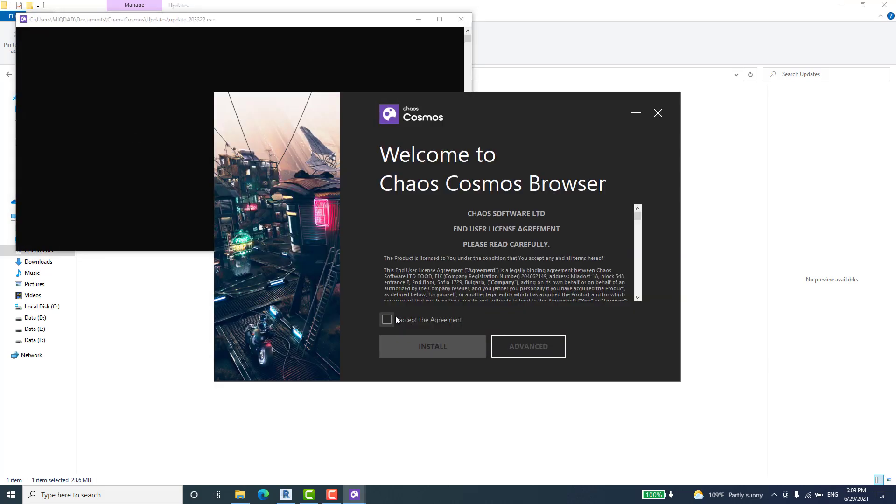
left_click(387, 319)
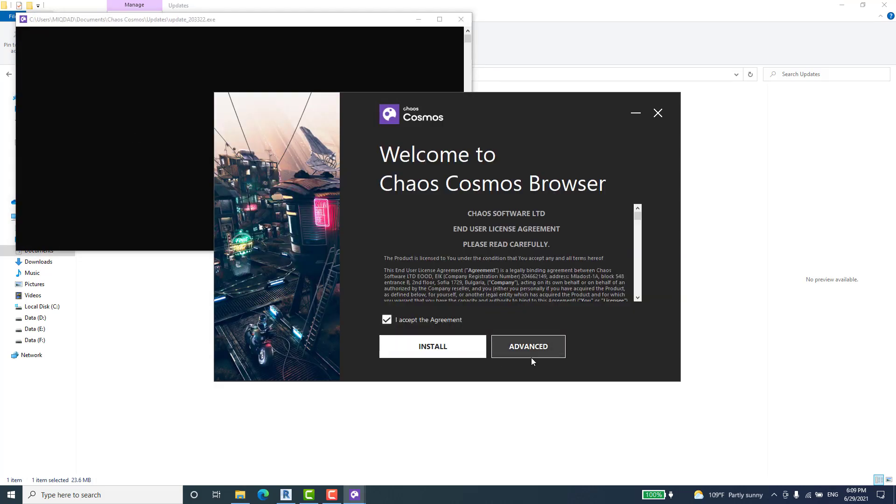
left_click(432, 347)
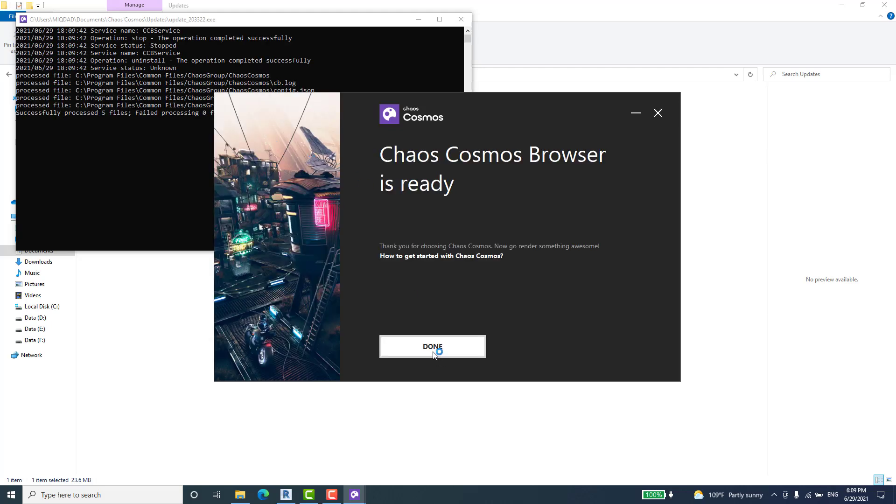
left_click(432, 347)
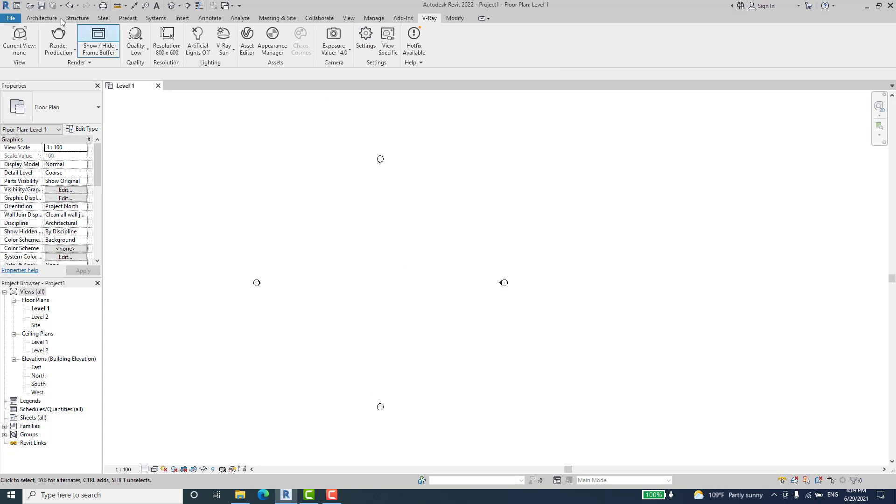
- Start a new Revit project and show the V-Ray ribbon with Chaos Cosmos enabled again
left_click(9, 17)
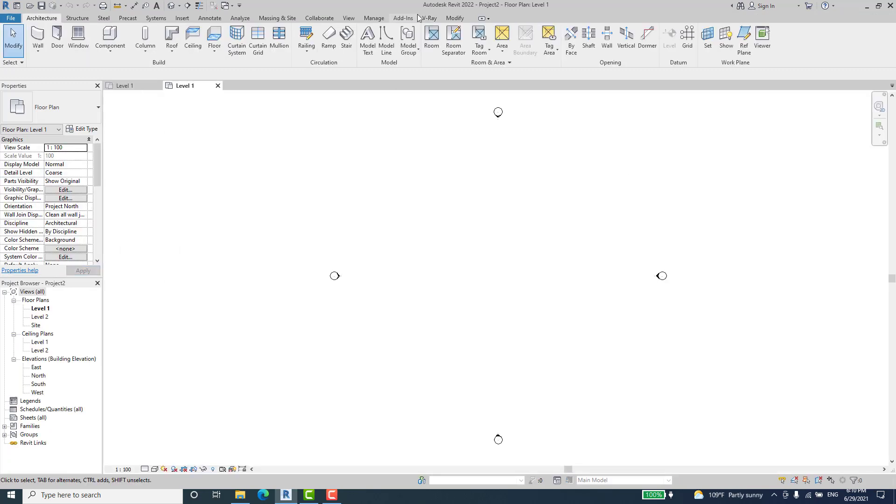
left_click(430, 18)
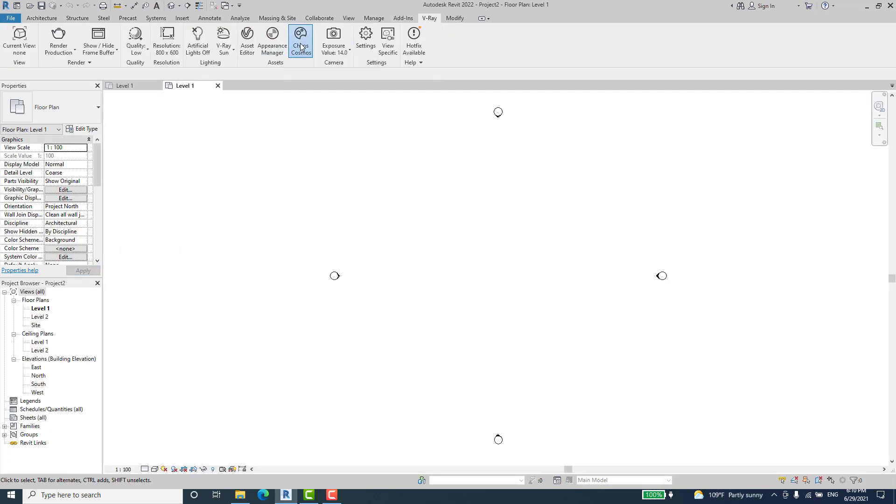